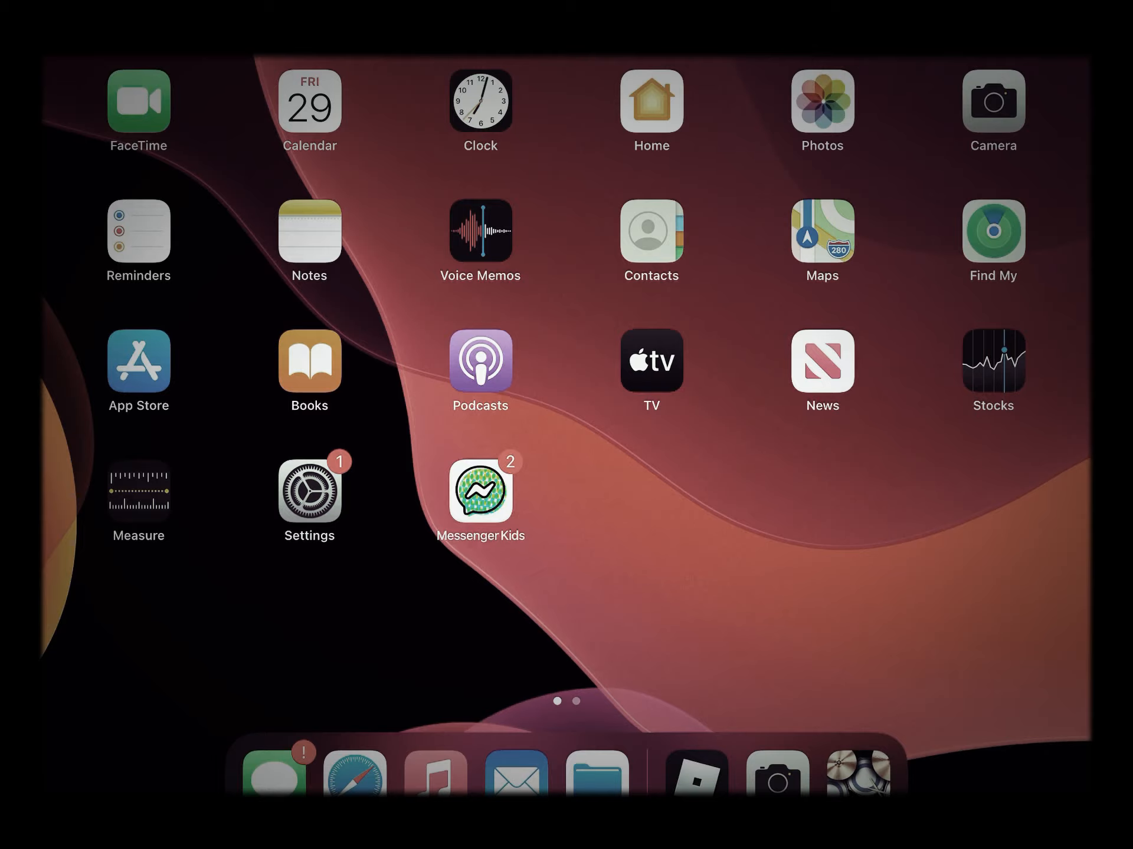
Launch Roblox from the Dock and retry past the No network alert
{"action": "left_click", "coordinate": [696, 779]}
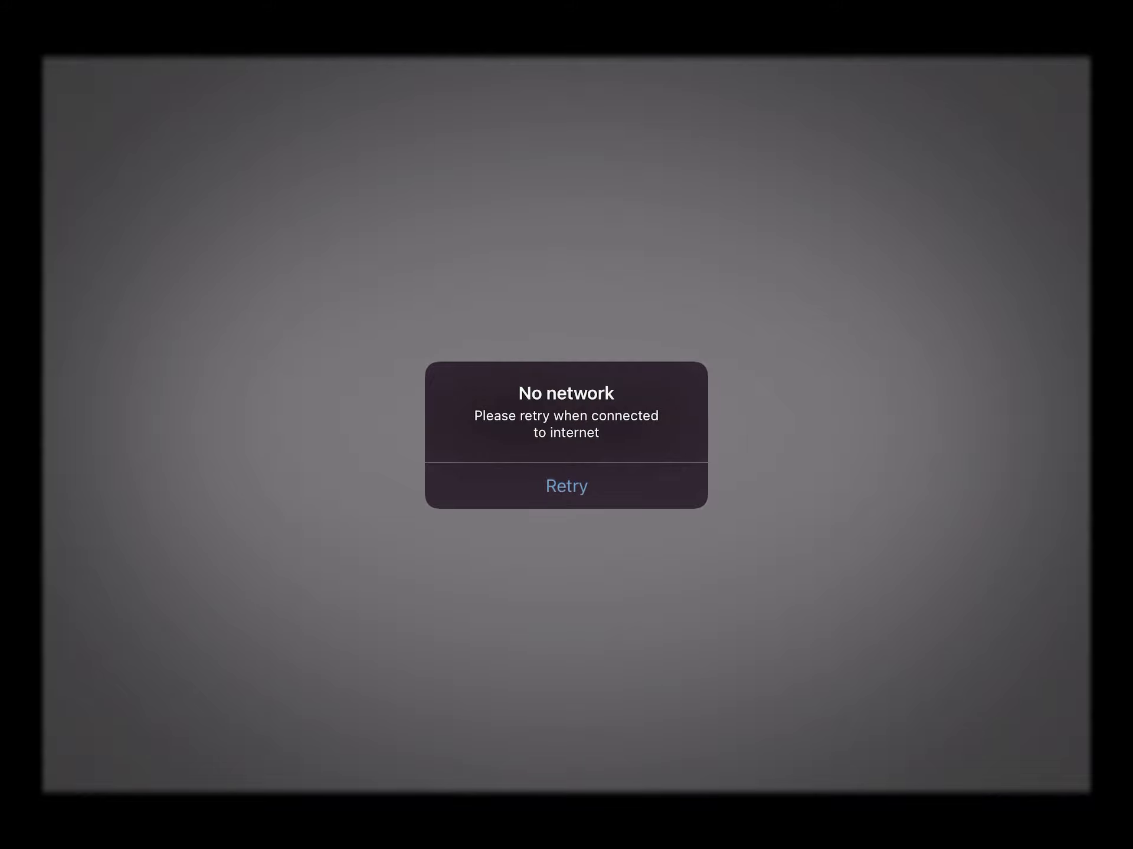
{"action": "left_click", "coordinate": [566, 485]}
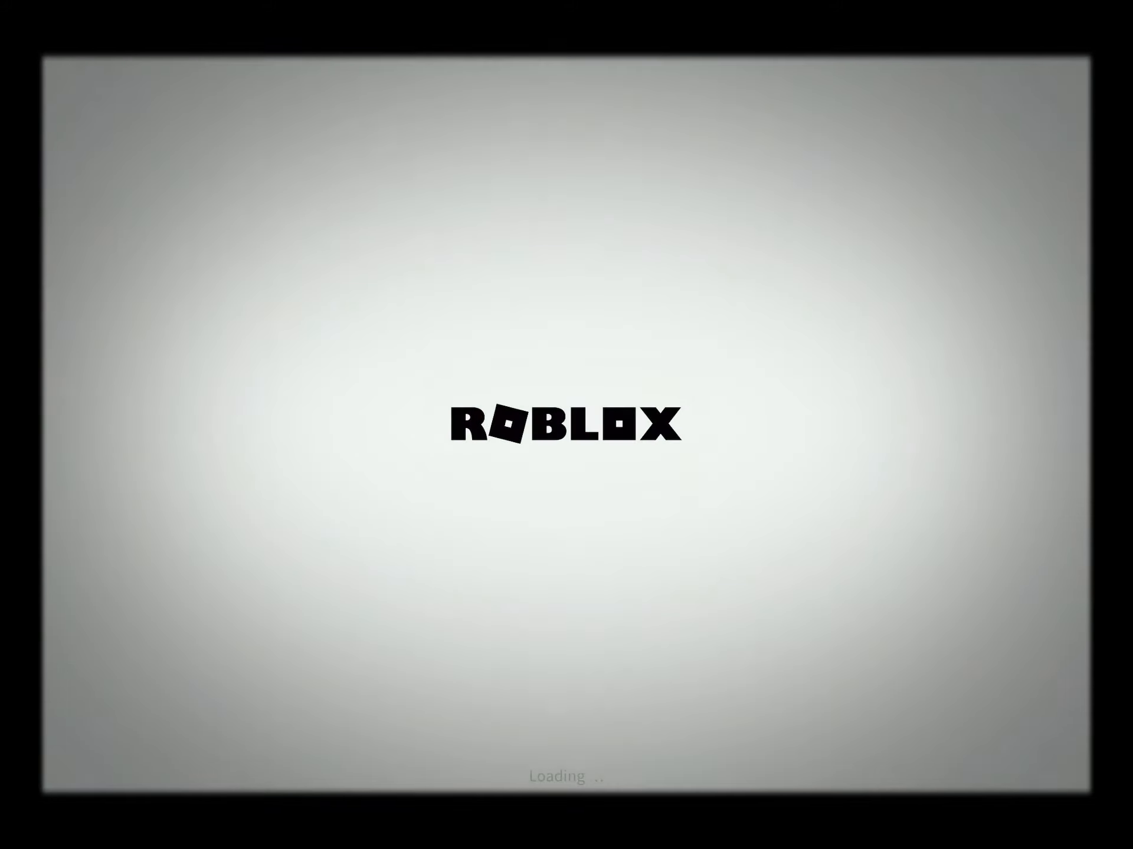